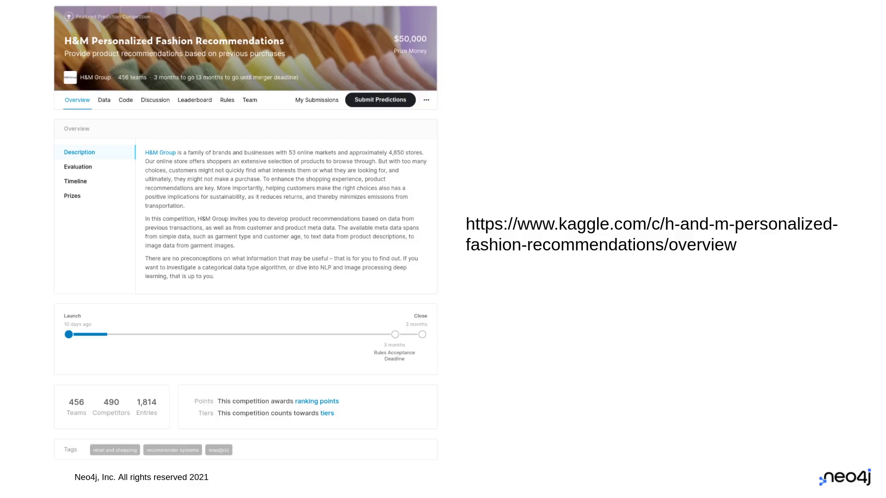
mouse_move(670, 293)
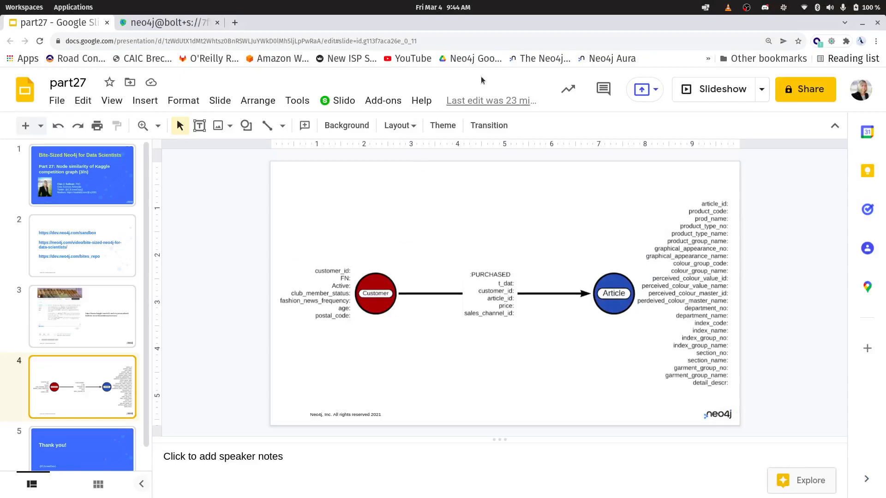
Create the 'purchases' graph projection of Article and Customer nodes with priced PURCHASED relationships
left_click(166, 22)
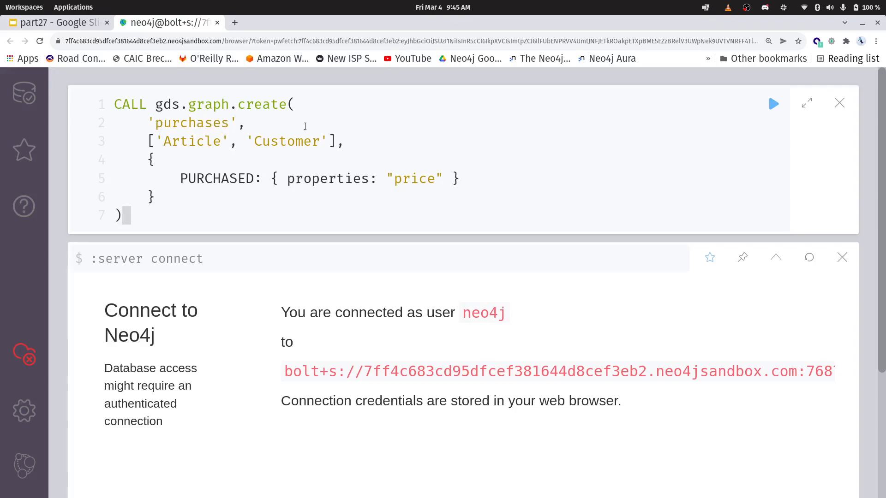
mouse_move(752, 83)
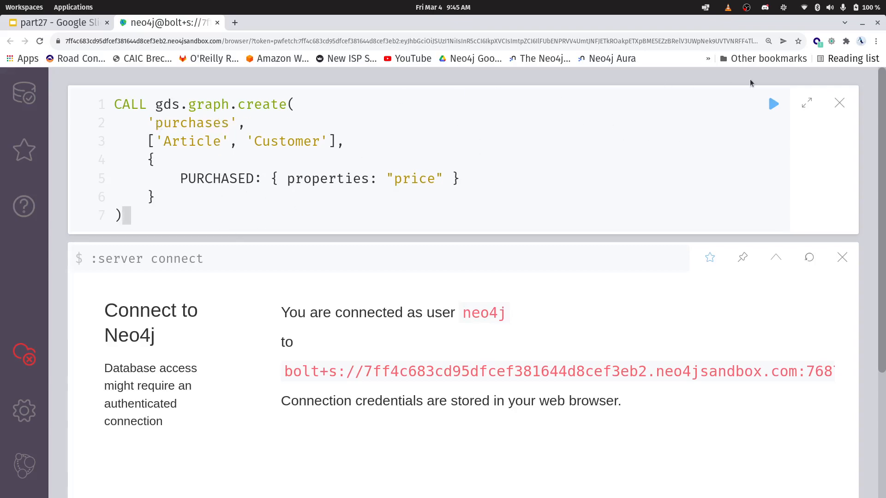
left_click(773, 103)
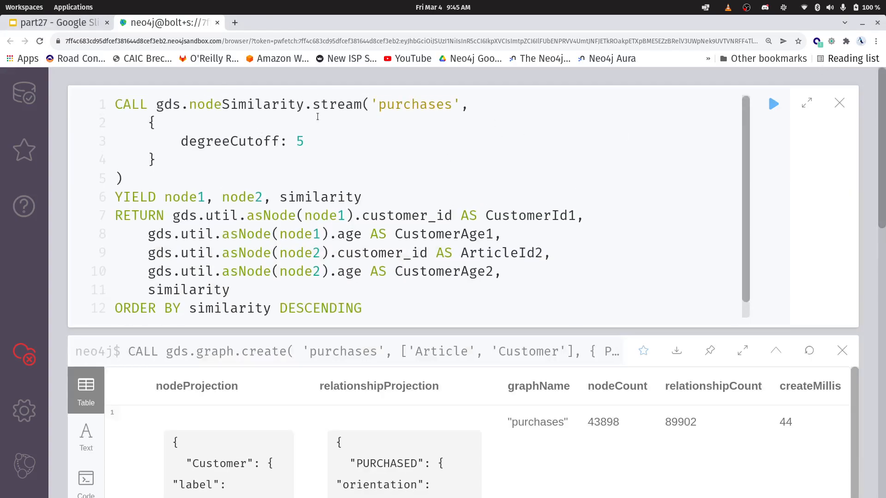
Run the nodeSimilarity stream with degreeCutoff 5, limited to 10 customer pairs
double_click(336, 105)
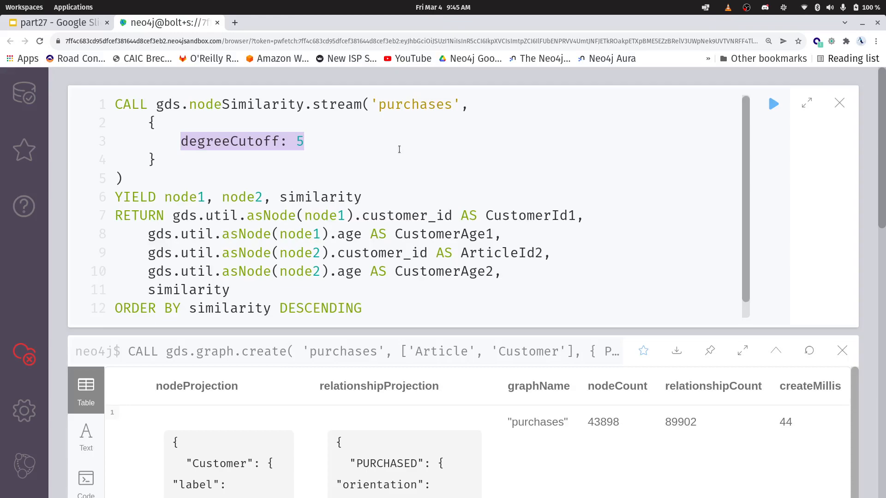
type("LIMIT 10")
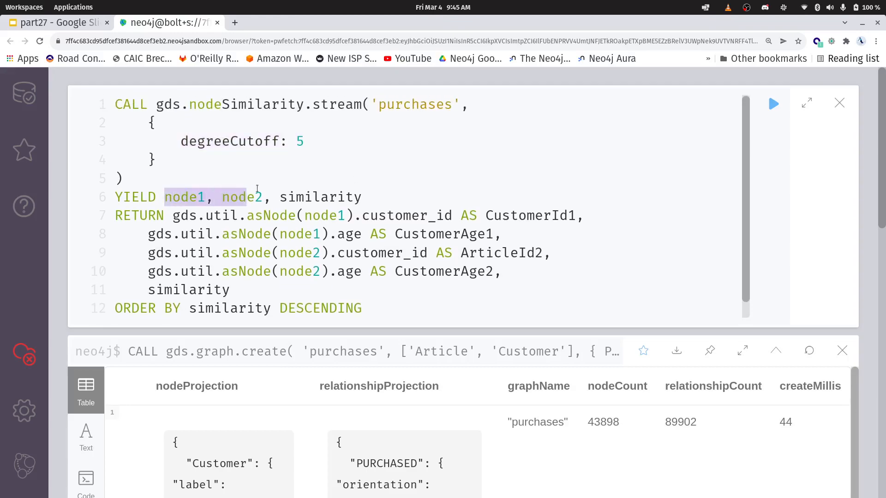
double_click(241, 196)
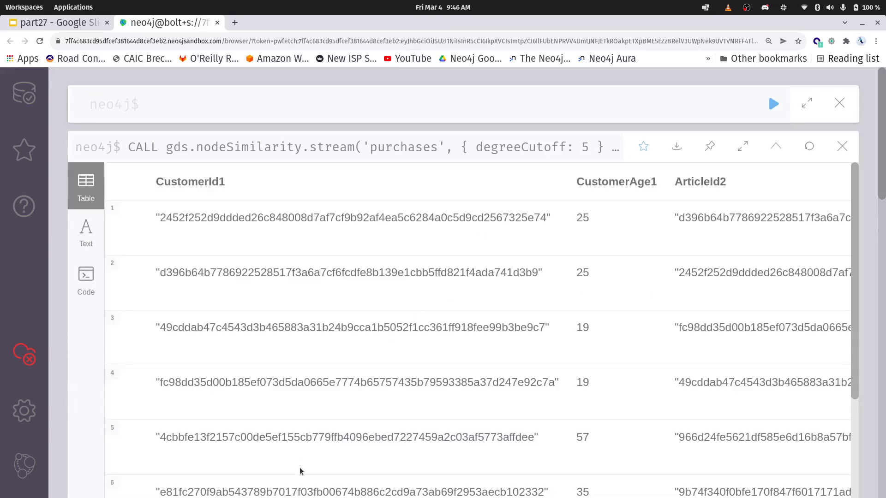
scroll("down", 3)
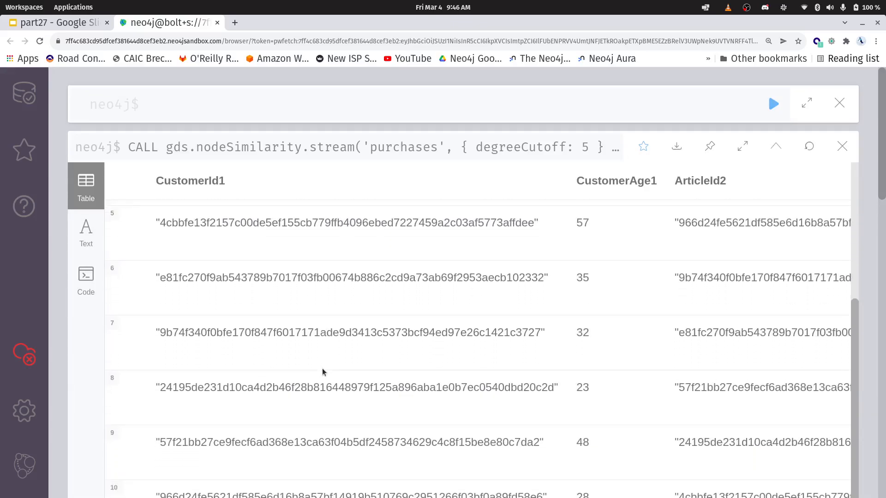
scroll("down", 3)
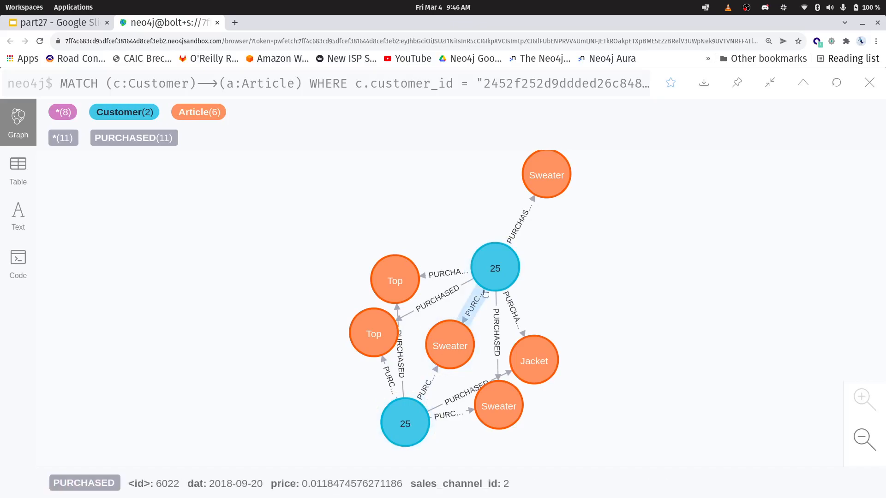
Inspect a purchase relationship, a 25-year-old customer and an article, then exit full screen
left_click(405, 424)
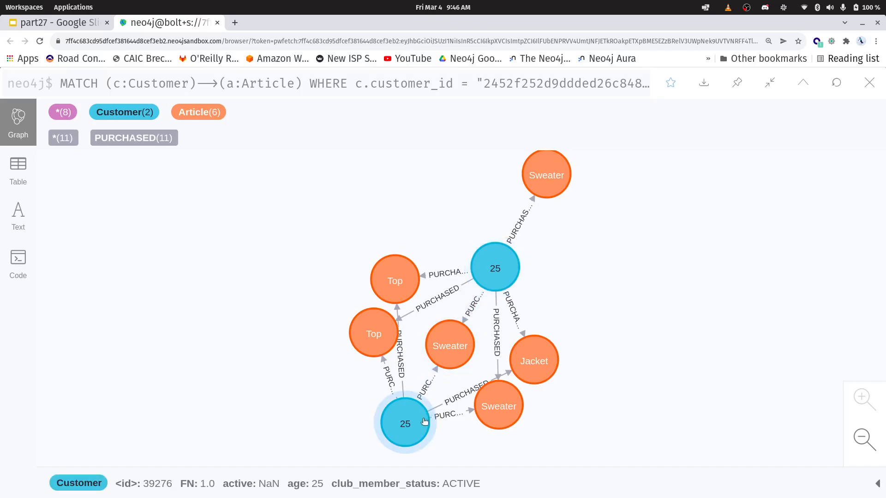
left_click(373, 333)
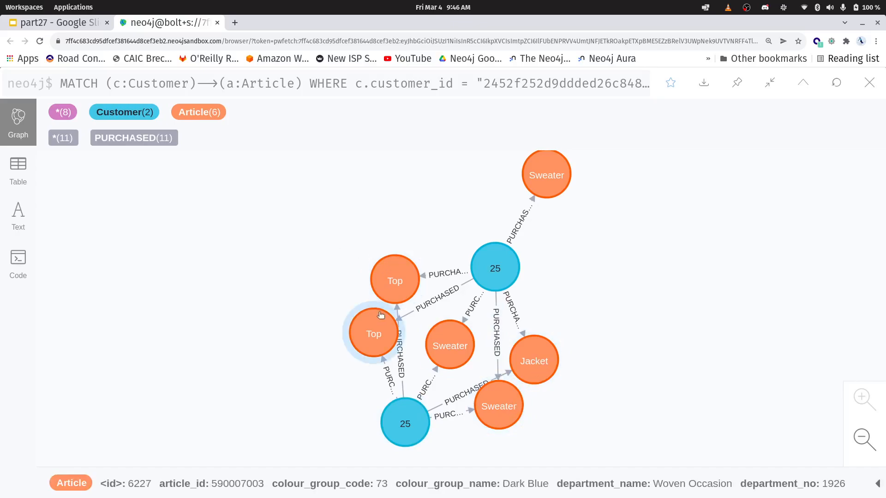
left_click(681, 218)
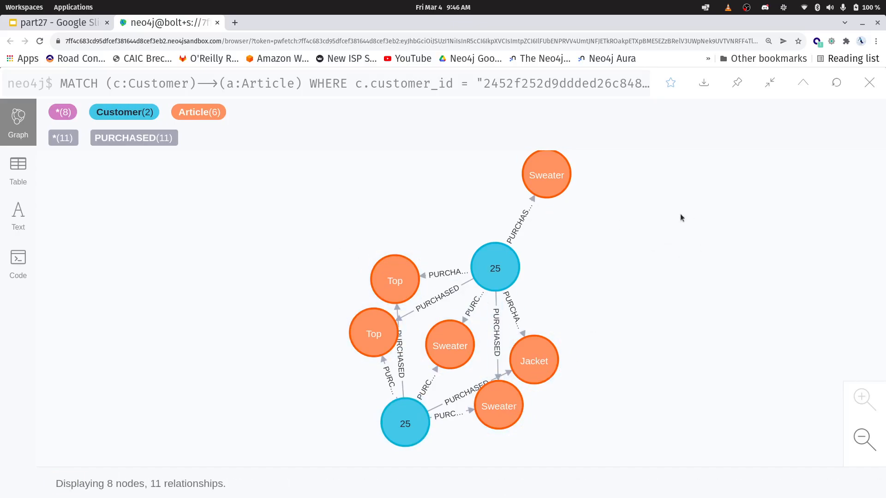
mouse_move(771, 83)
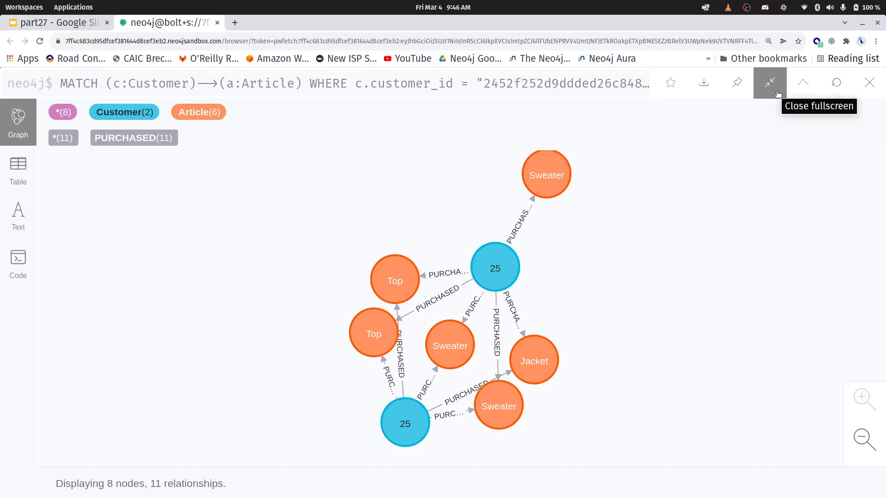
left_click(769, 83)
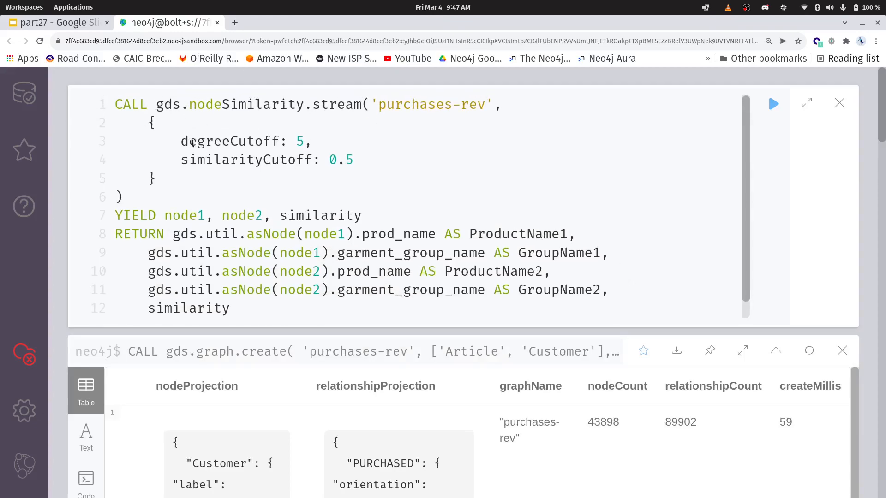
Run article similarity on 'purchases-rev' with similarityCutoff 0.5, returning product and garment group names
double_click(232, 141)
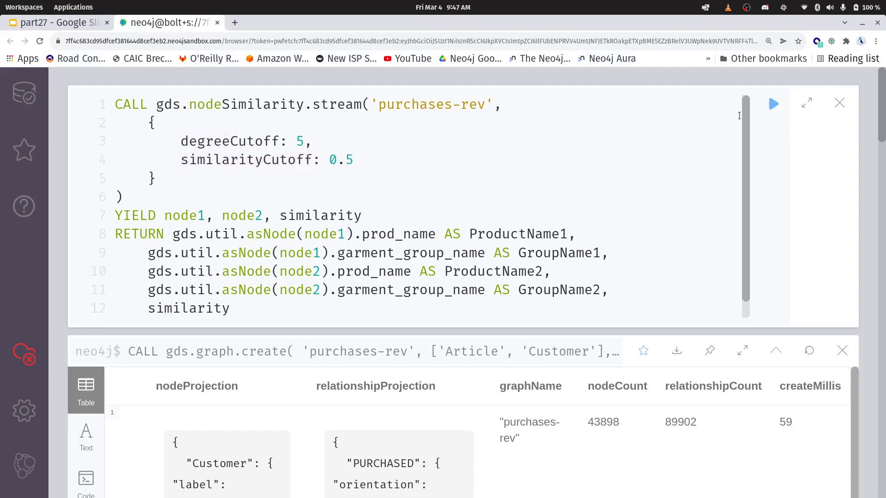
left_click(773, 103)
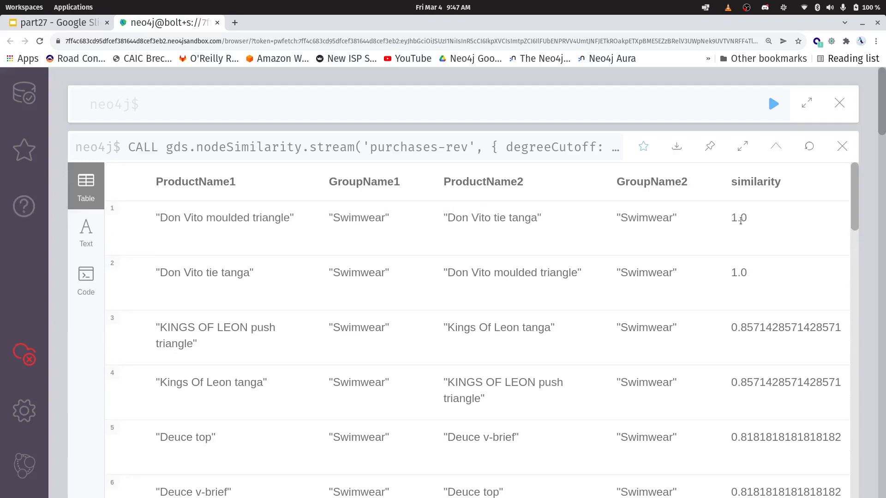
Select the 'Don Vito tie tanga' product name in the similarity results
double_click(738, 218)
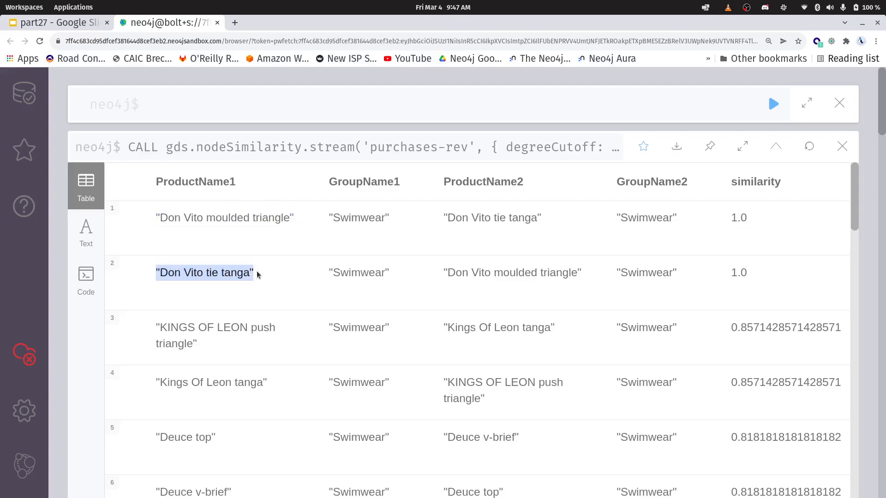
mouse_move(305, 237)
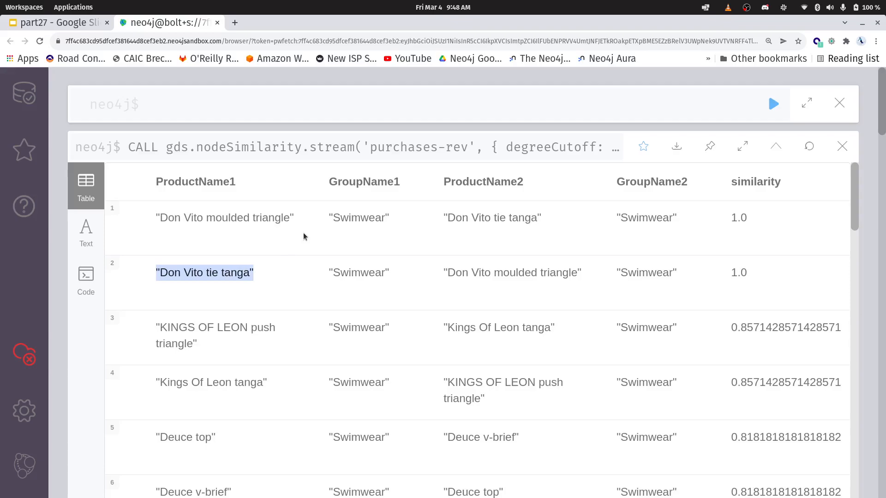
mouse_move(631, 288)
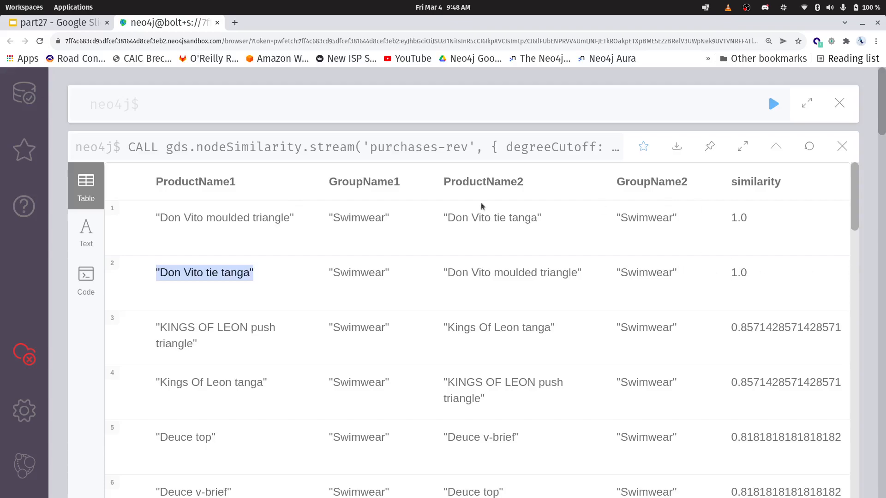
mouse_move(481, 206)
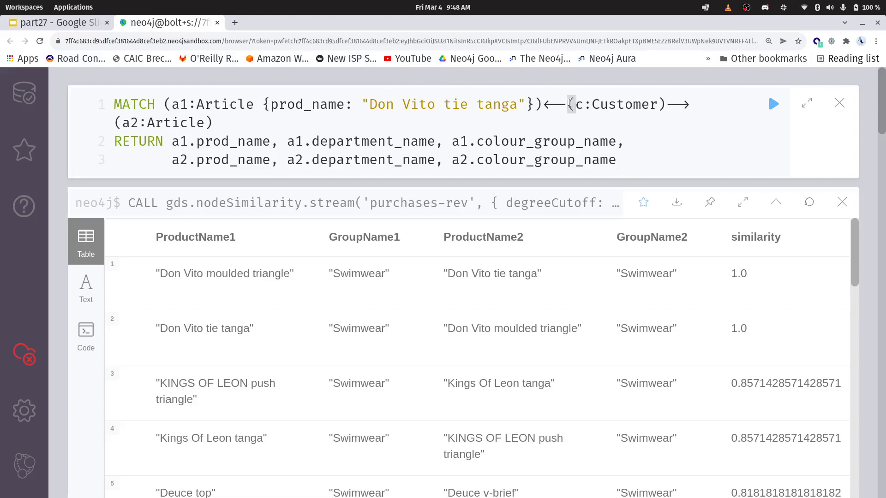
Run the Don Vito tie tanga co-purchase query and scroll through the resulting articles
double_click(616, 104)
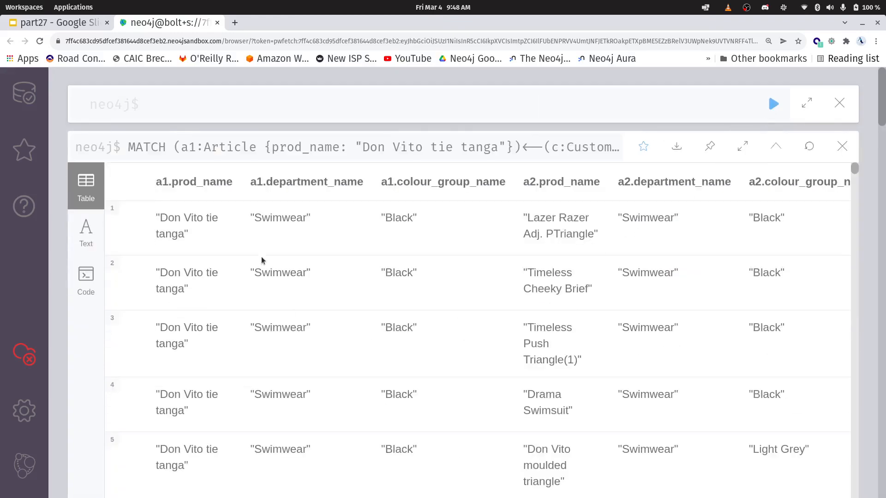
mouse_move(609, 252)
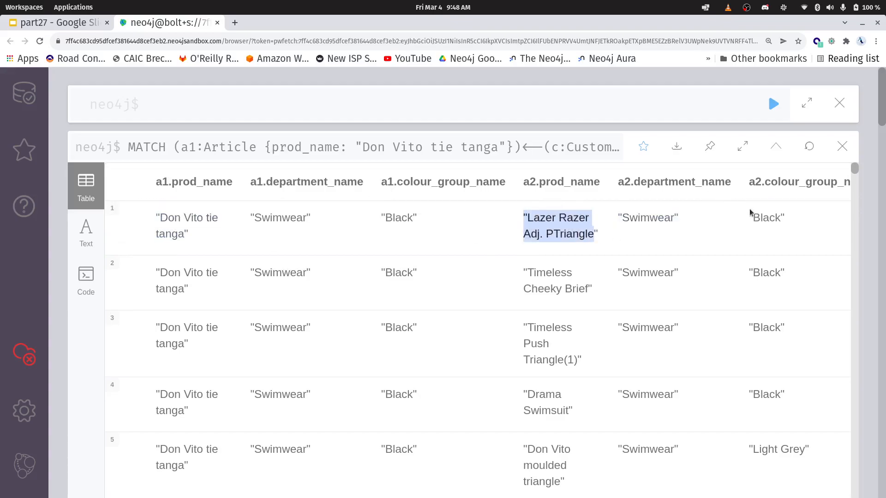
mouse_move(422, 211)
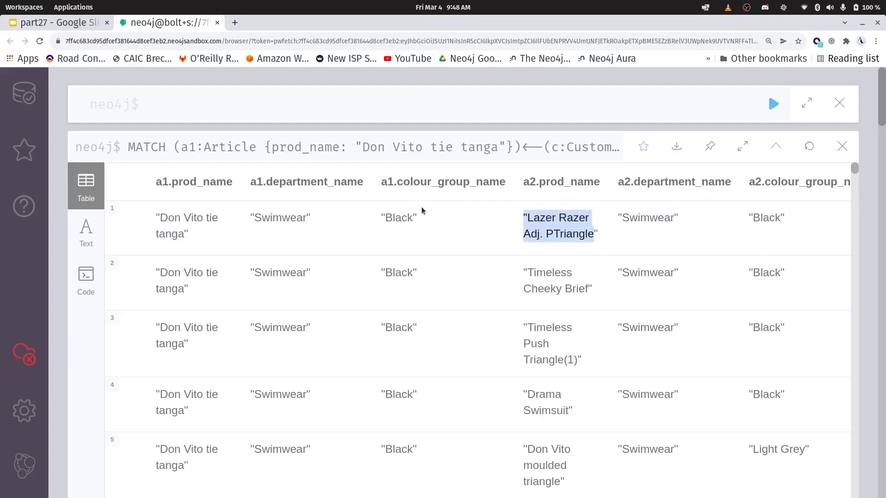
scroll("down", 3)
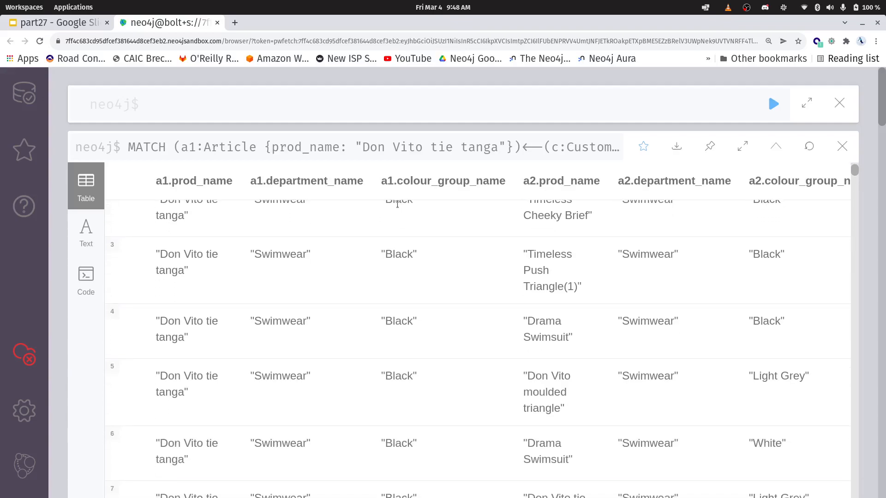
scroll("down", 3)
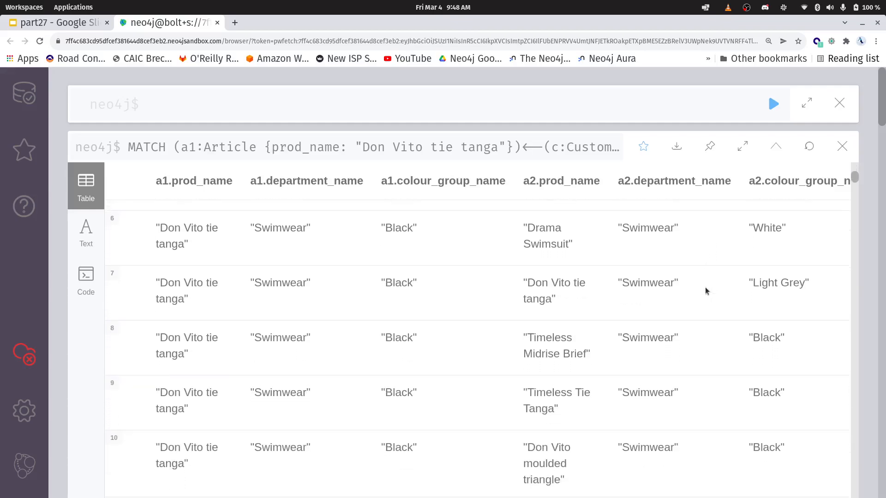
scroll("down", 3)
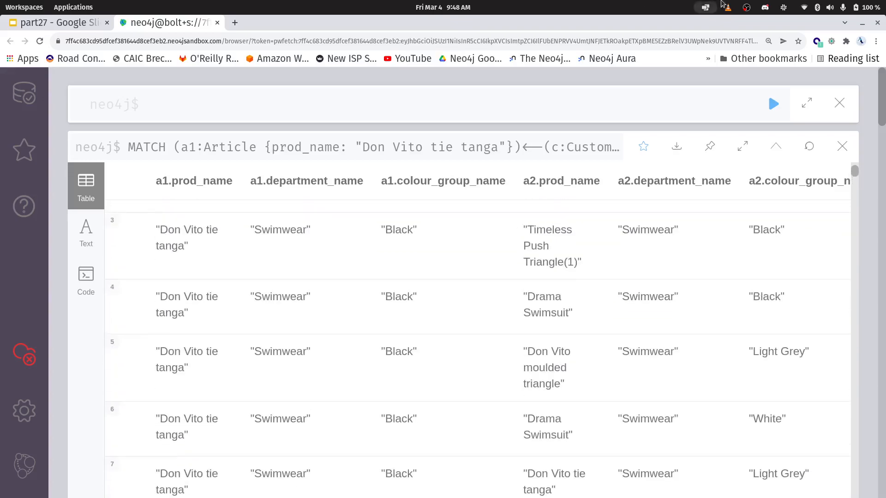
Return to Google Slides and open slide 5, 'Thank you!'
left_click(57, 22)
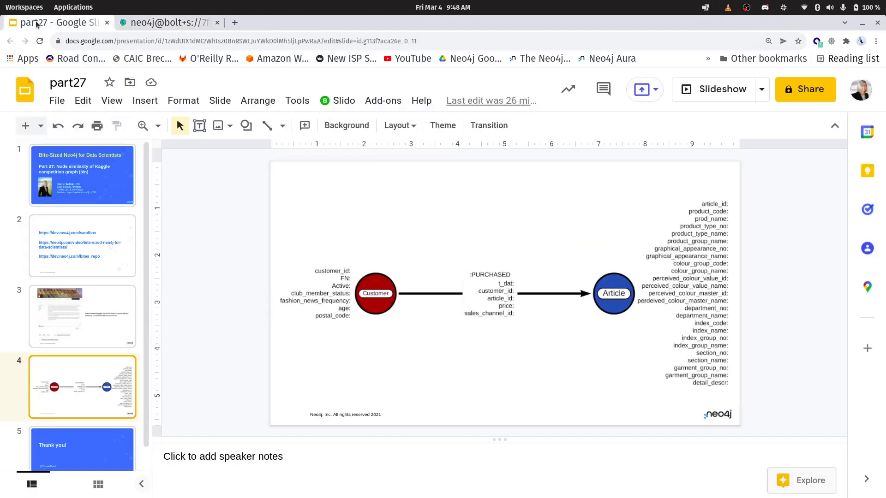
mouse_move(648, 316)
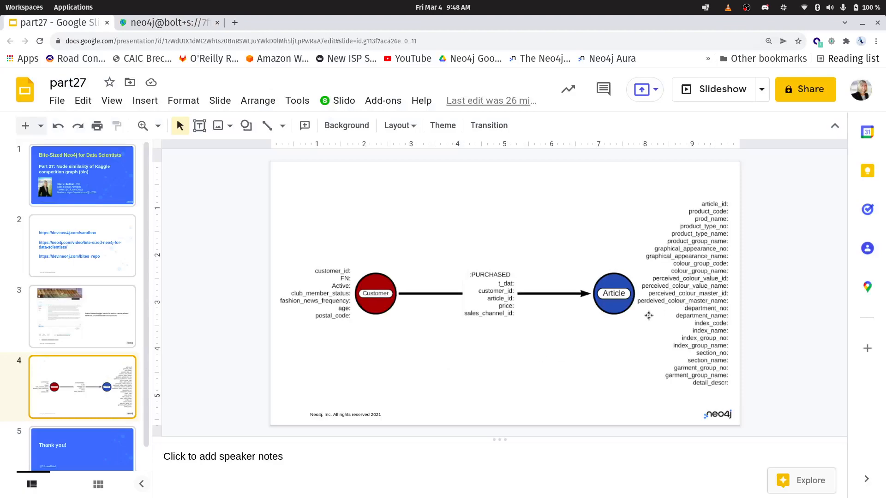
mouse_move(88, 385)
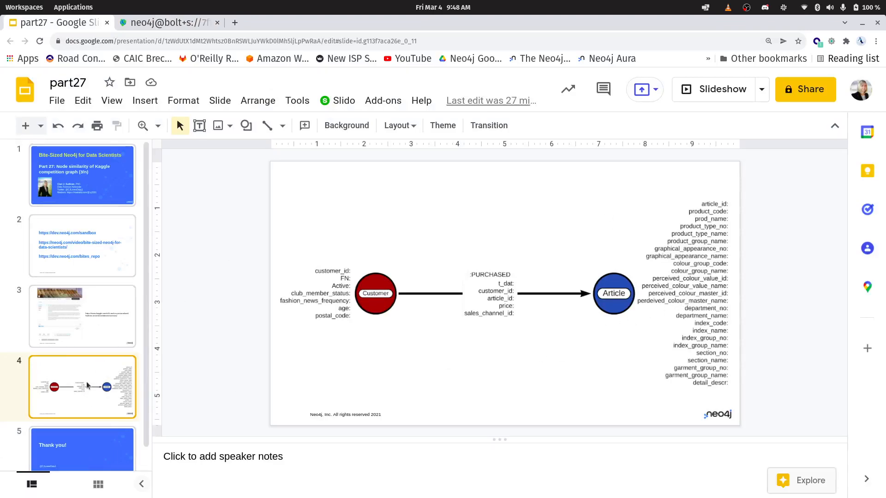
left_click(82, 435)
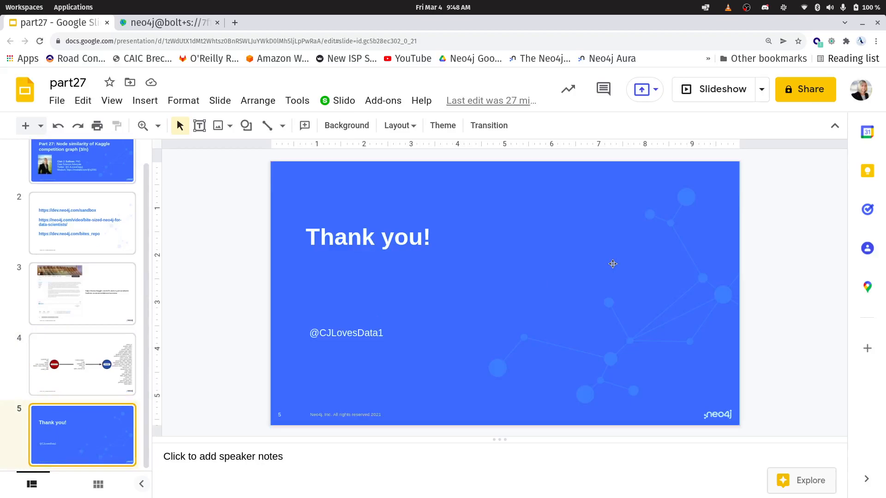
mouse_move(589, 220)
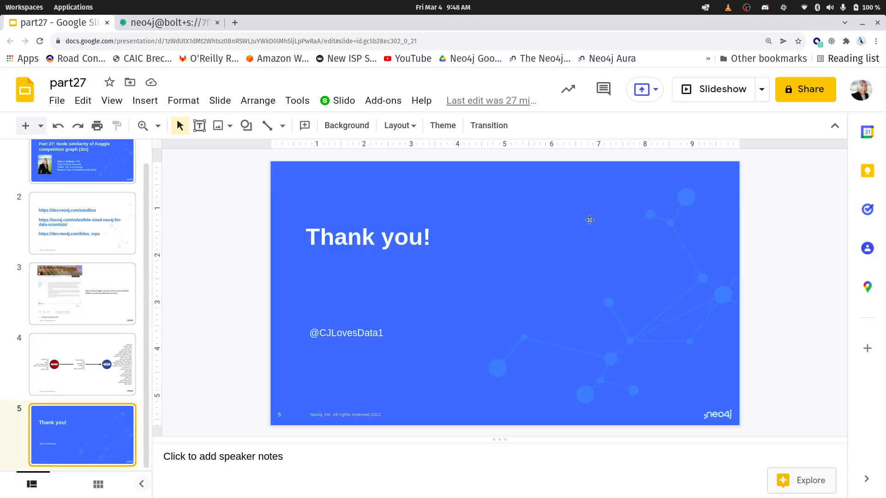